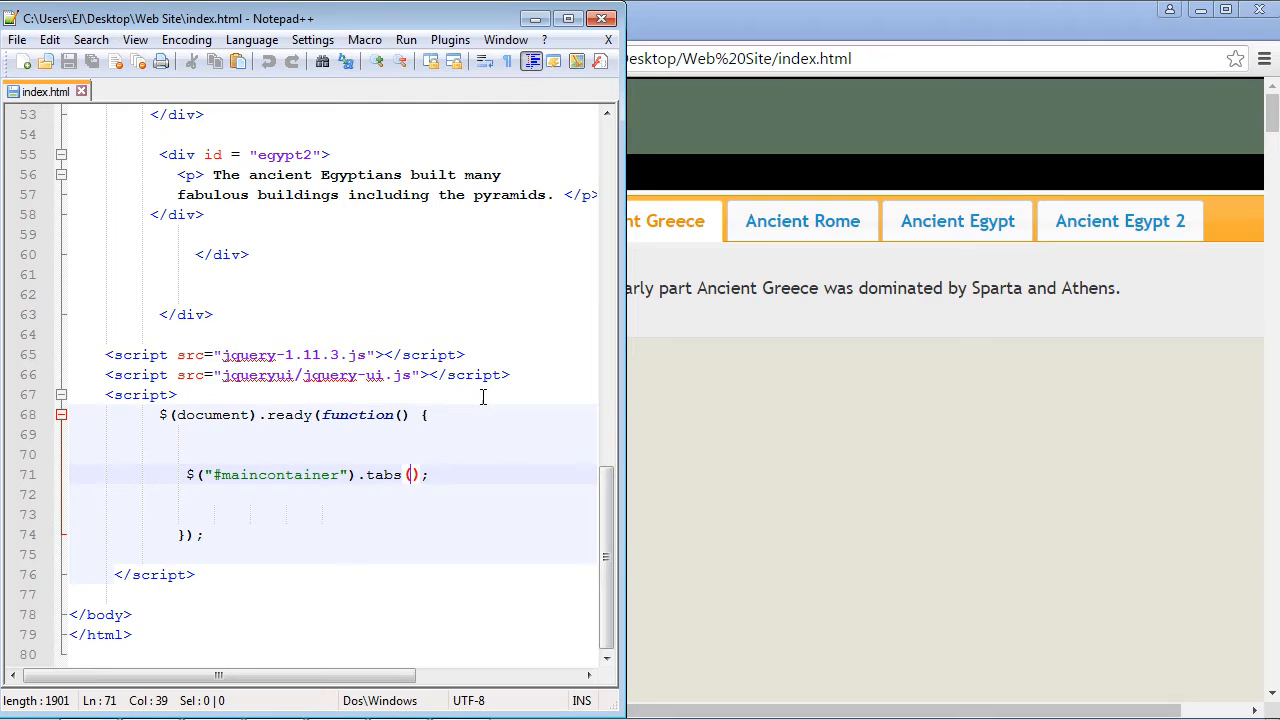
- Set the tabs call on line 71 to {active: 1} and save index.html
type("{active: 1}")
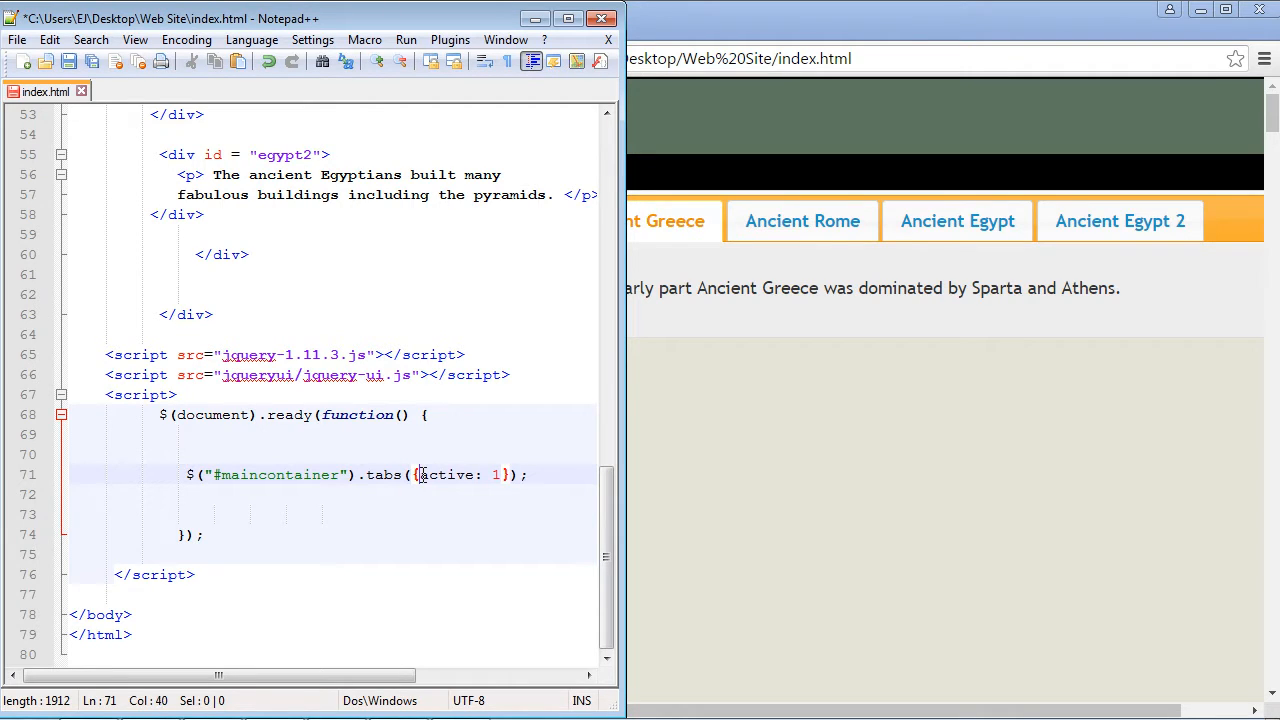
double_click(447, 474)
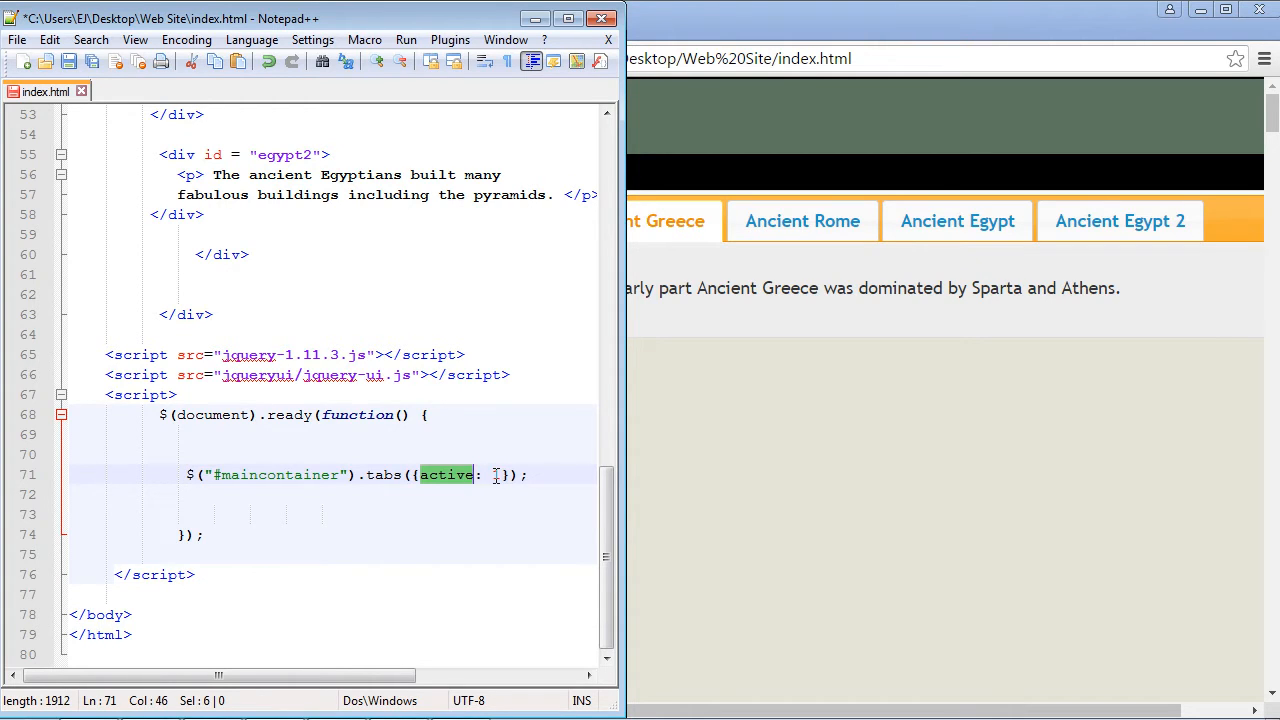
type("1")
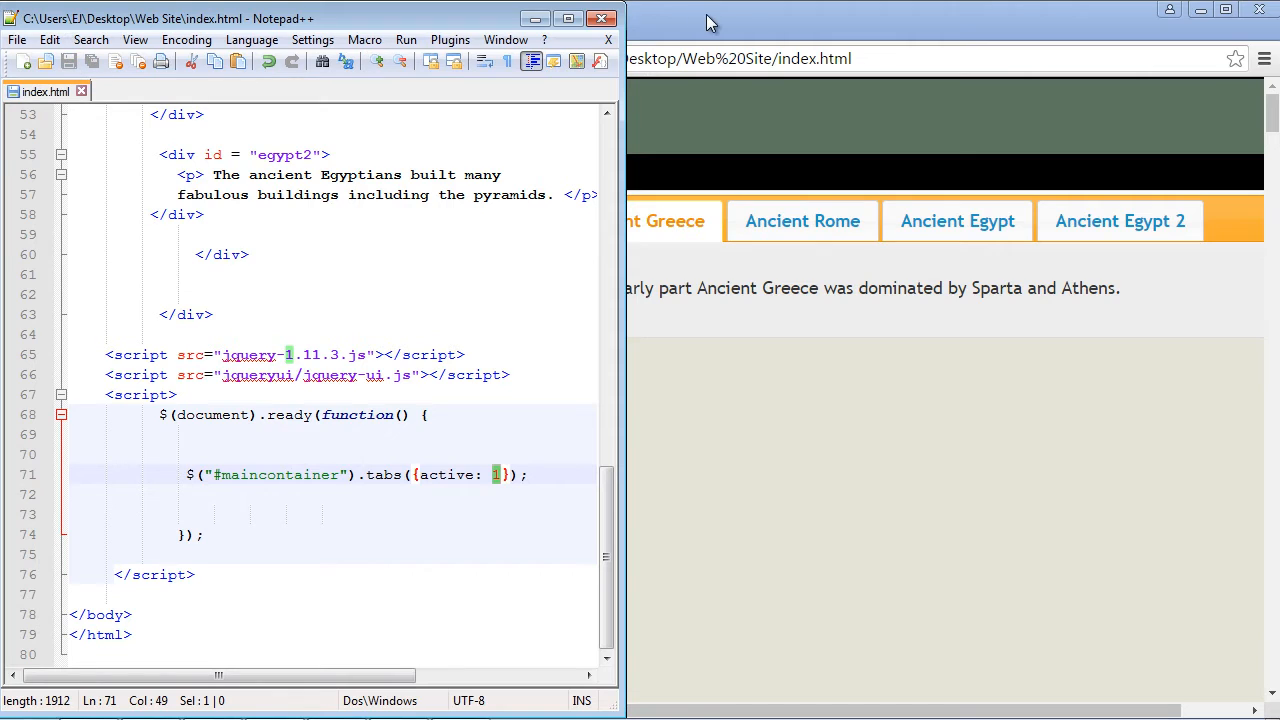
- Reload index.html in Chrome to see it open on the Ancient Rome tab
left_click(802, 221)
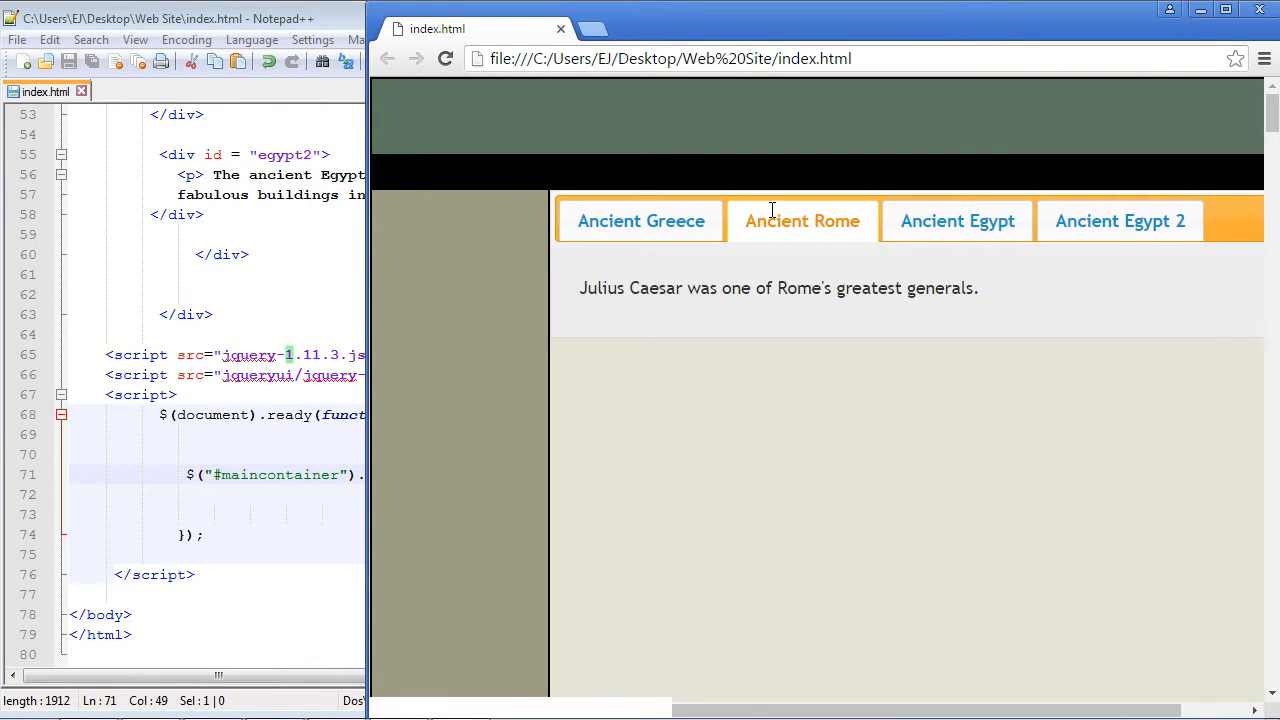
mouse_move(802, 221)
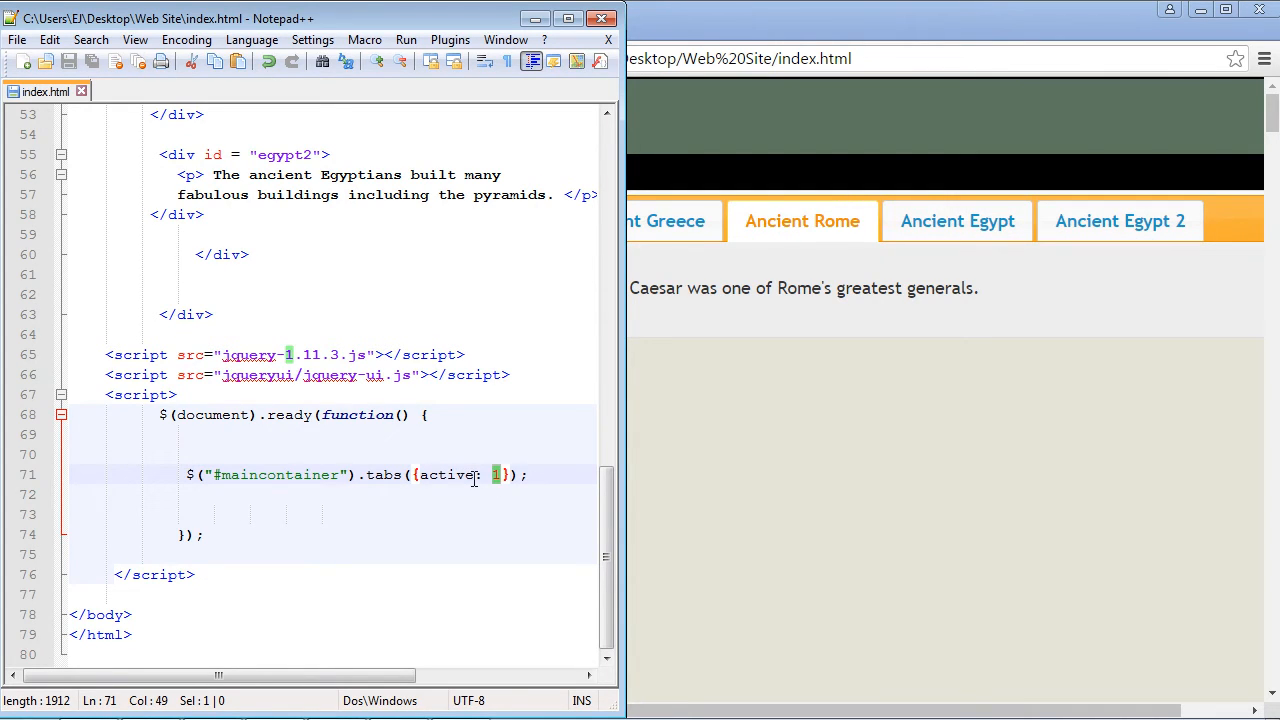
- Replace active: 1 with collapsible: true in the tabs call and save
double_click(447, 474)
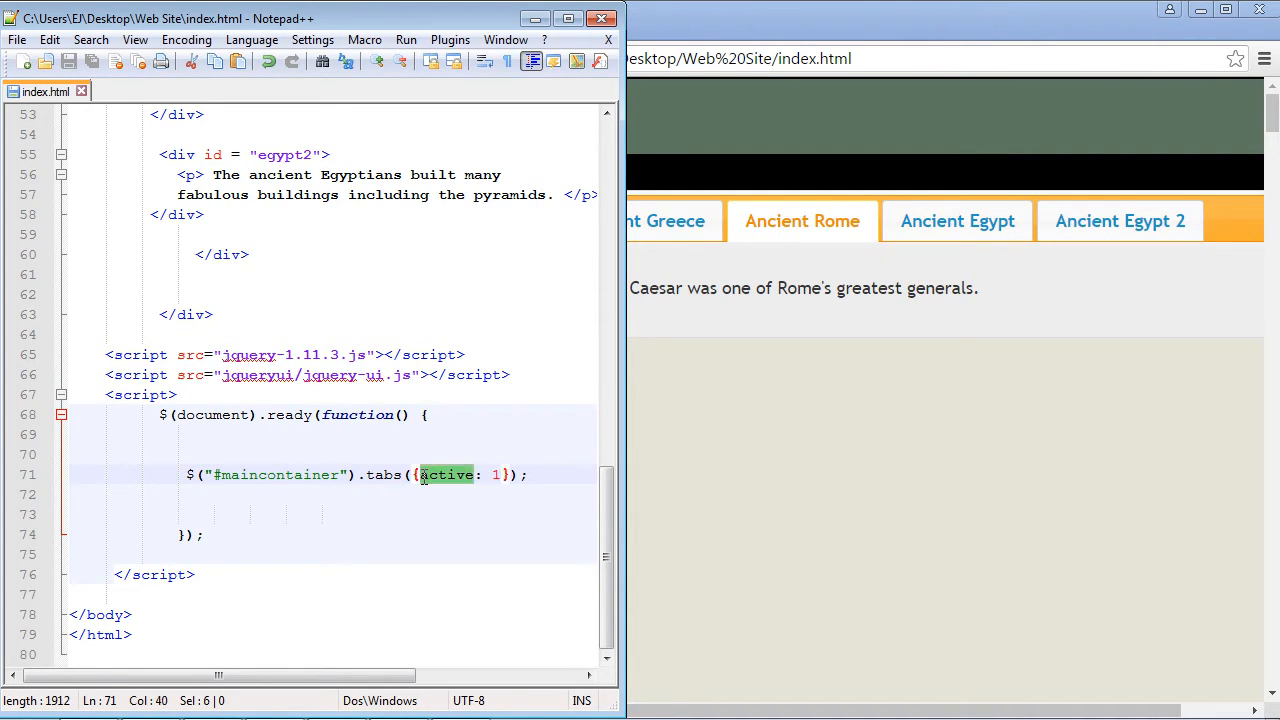
type("collapsibl")
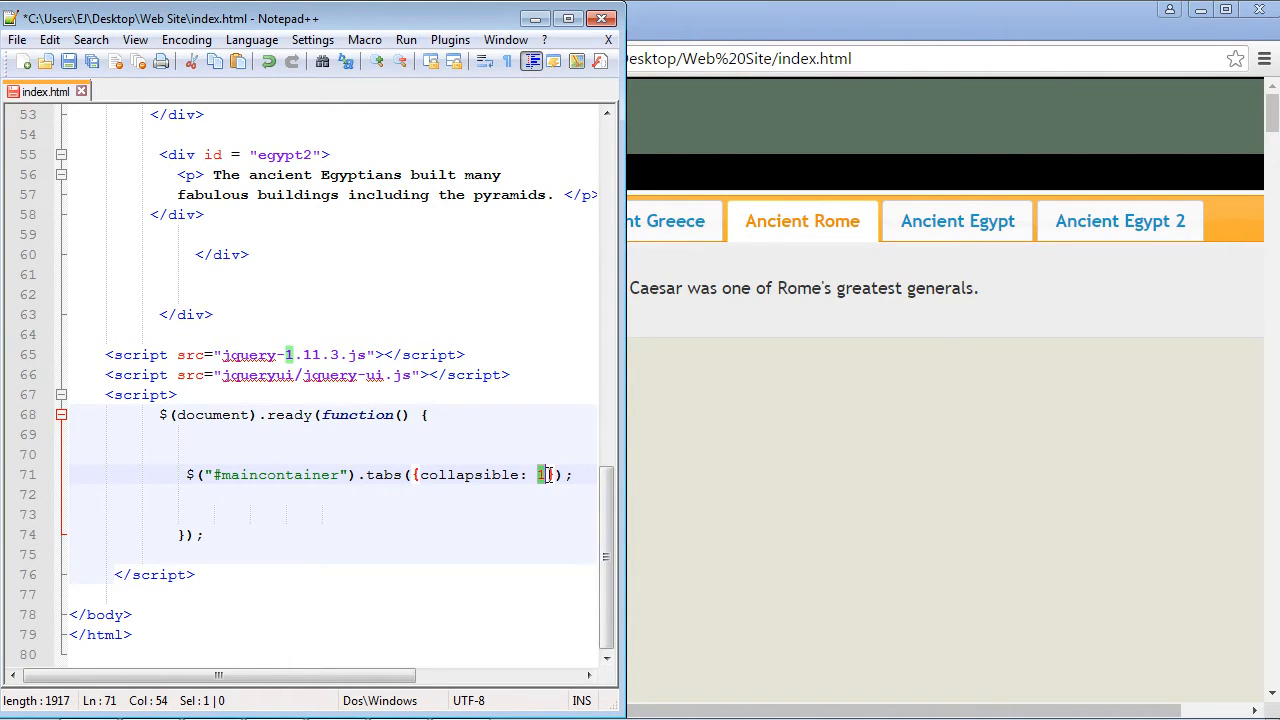
type("rue")
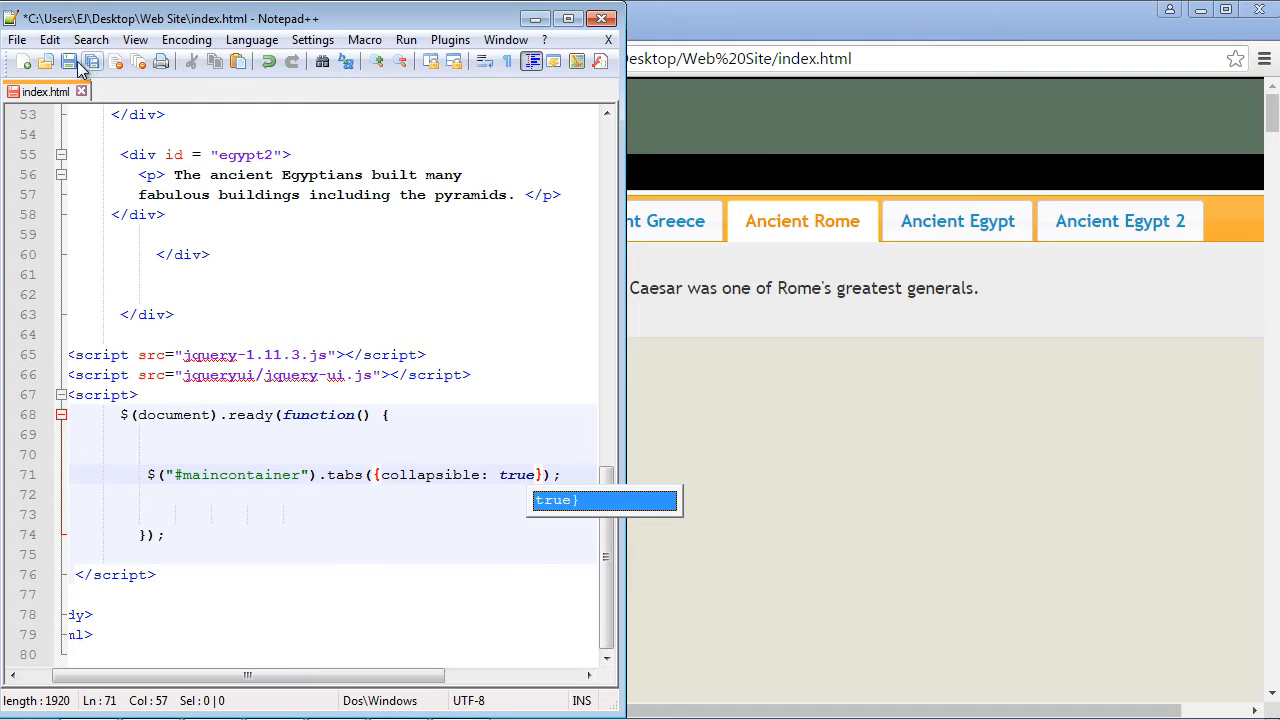
- Reload in Chrome and click the Greece, Rome and Egypt tabs to test collapsing
left_click(445, 58)
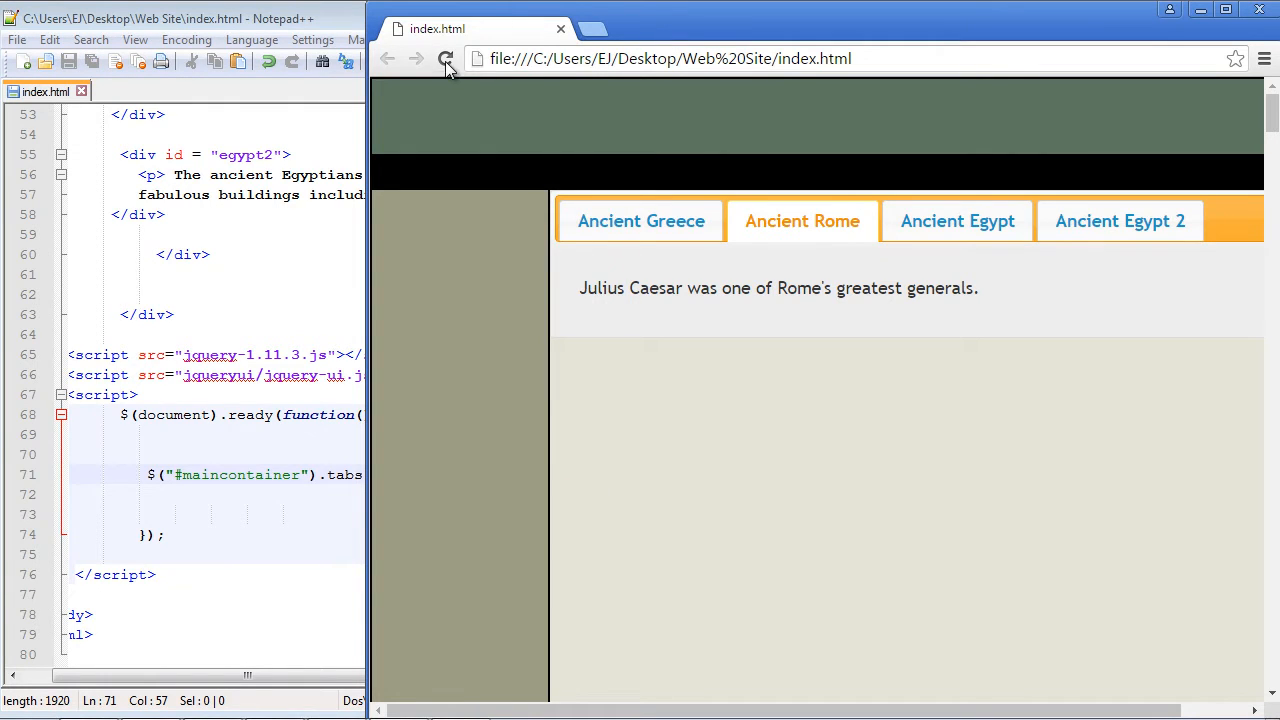
left_click(640, 221)
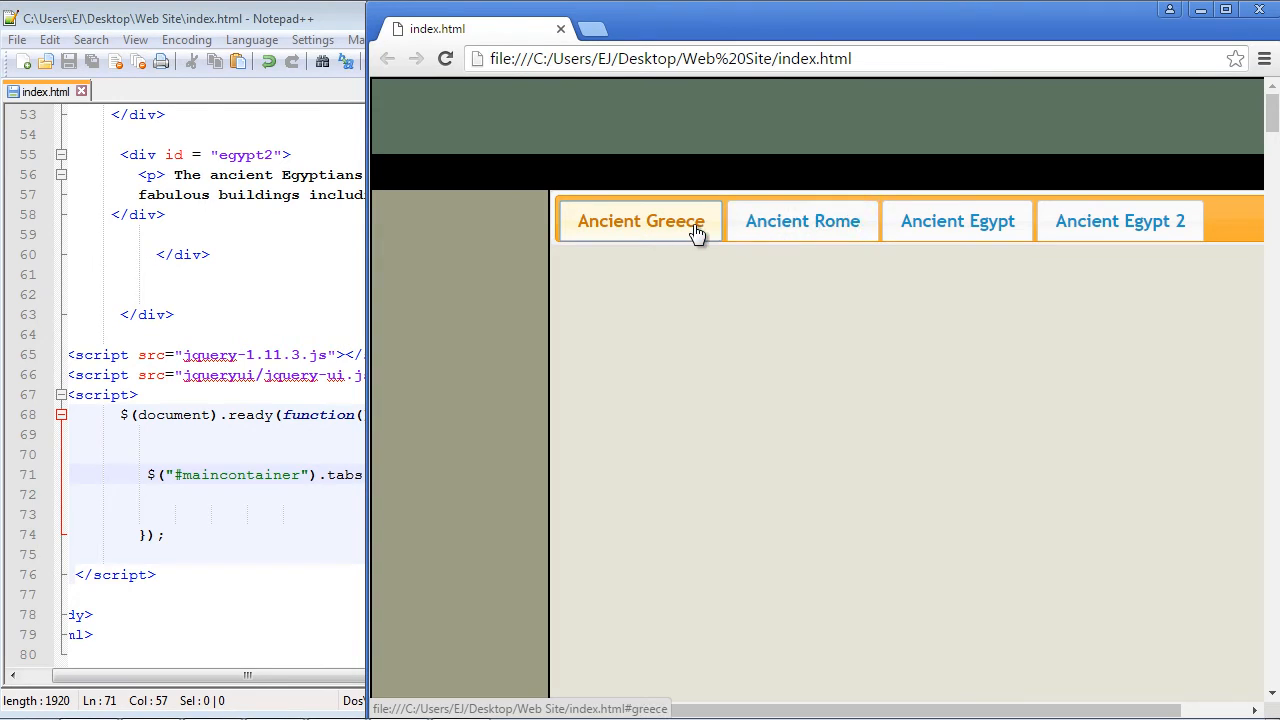
left_click(802, 221)
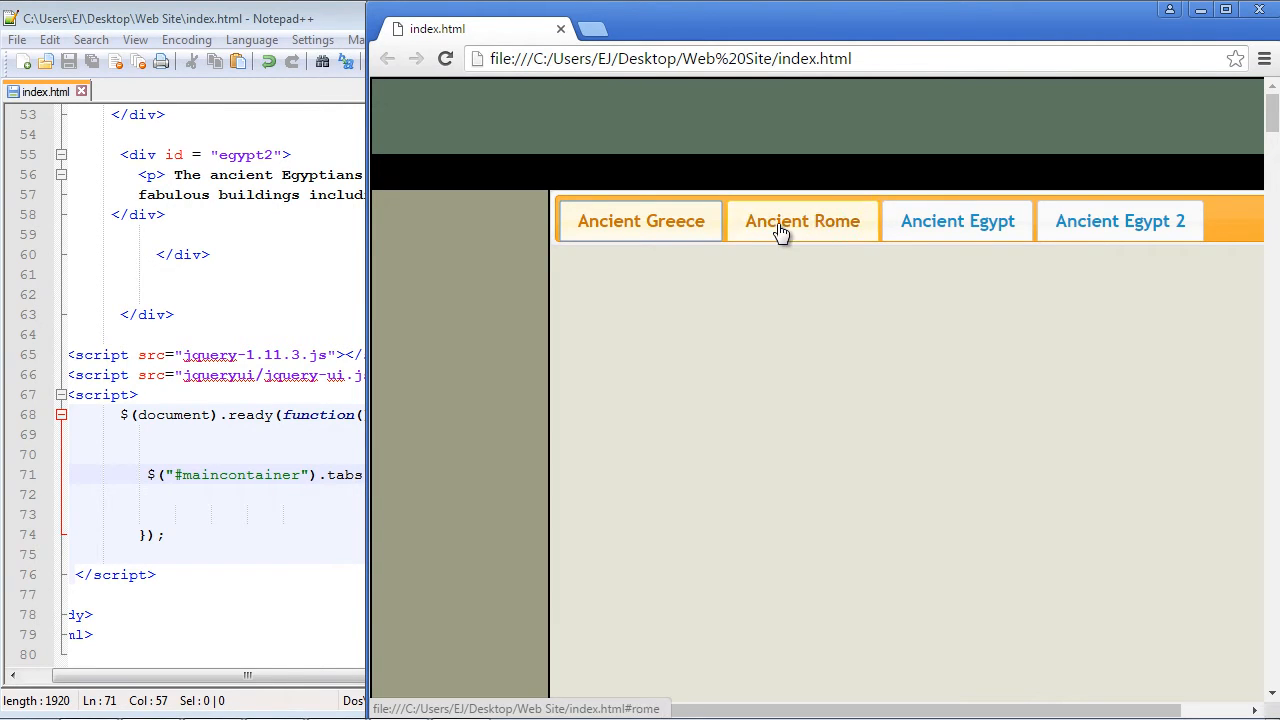
left_click(956, 221)
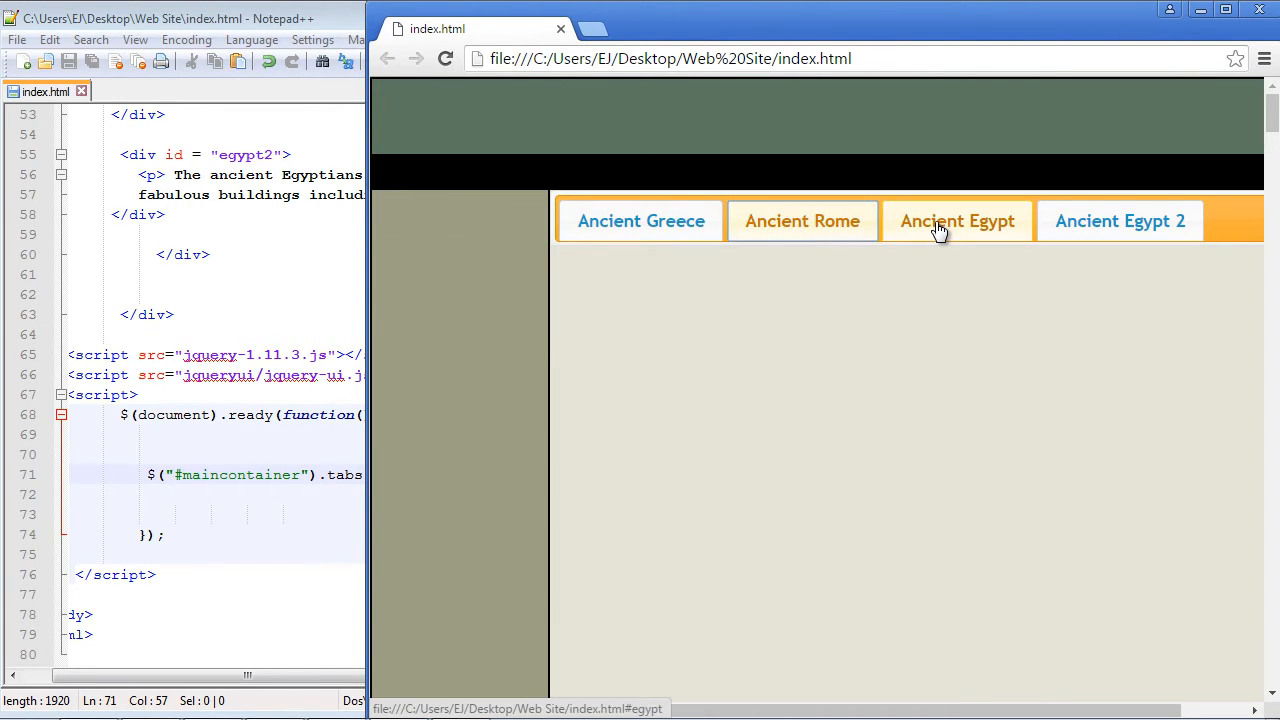
left_click(957, 221)
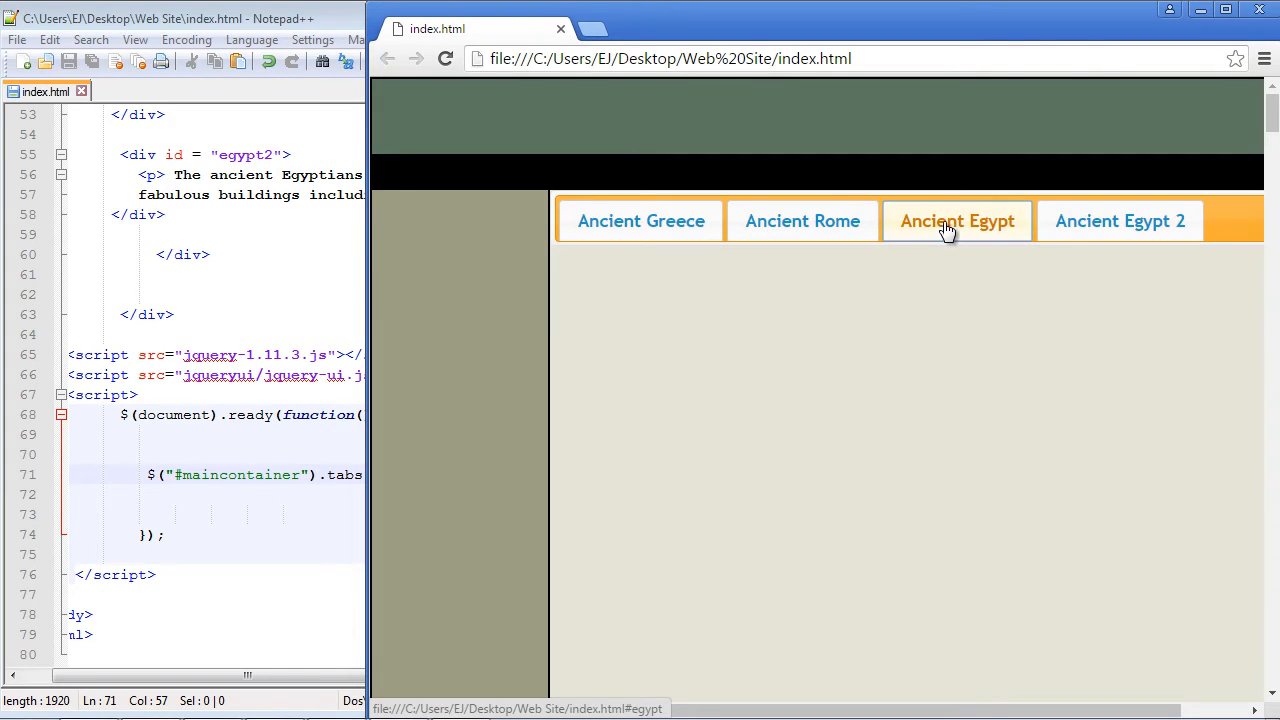
left_click(1119, 221)
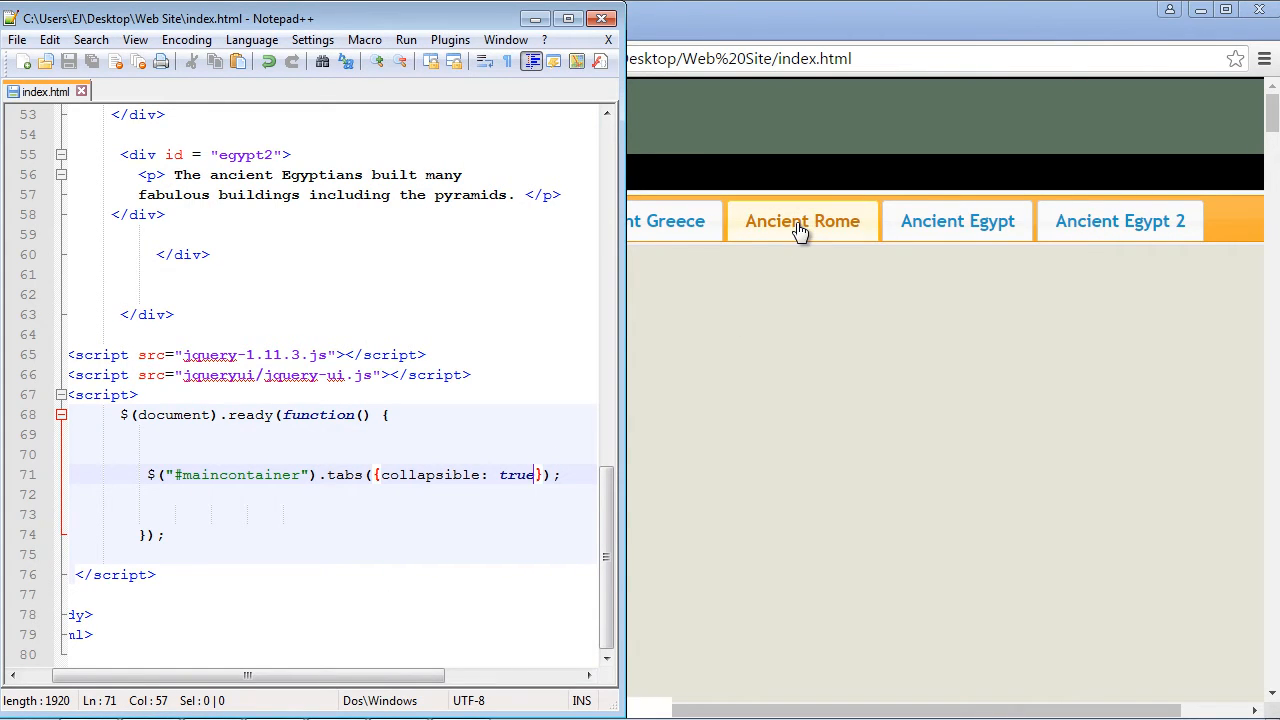
left_click(802, 221)
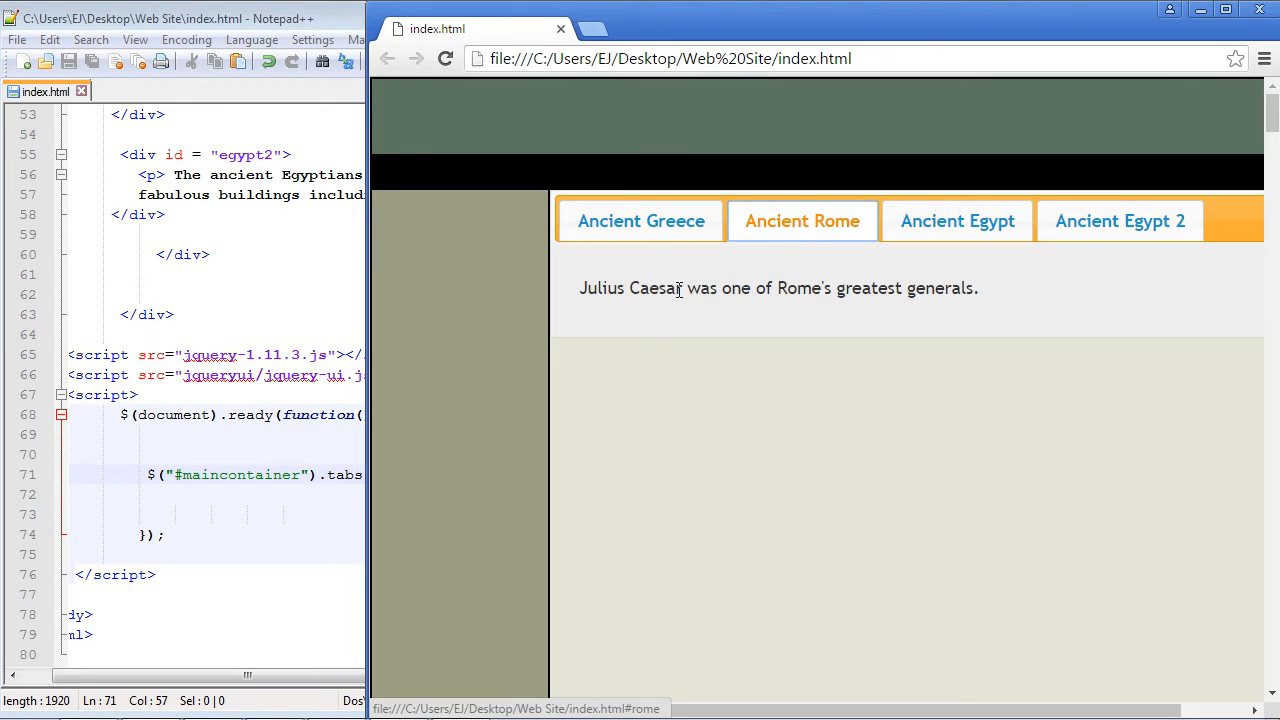
mouse_move(670, 277)
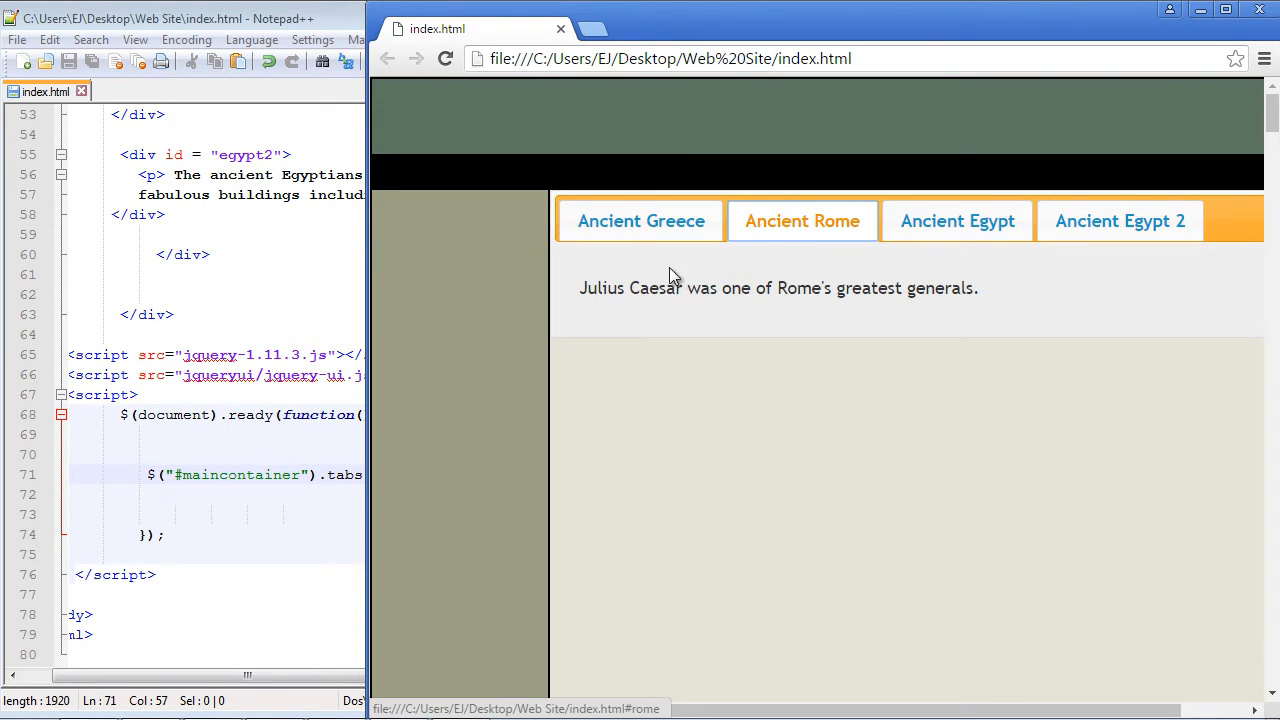
mouse_move(636, 563)
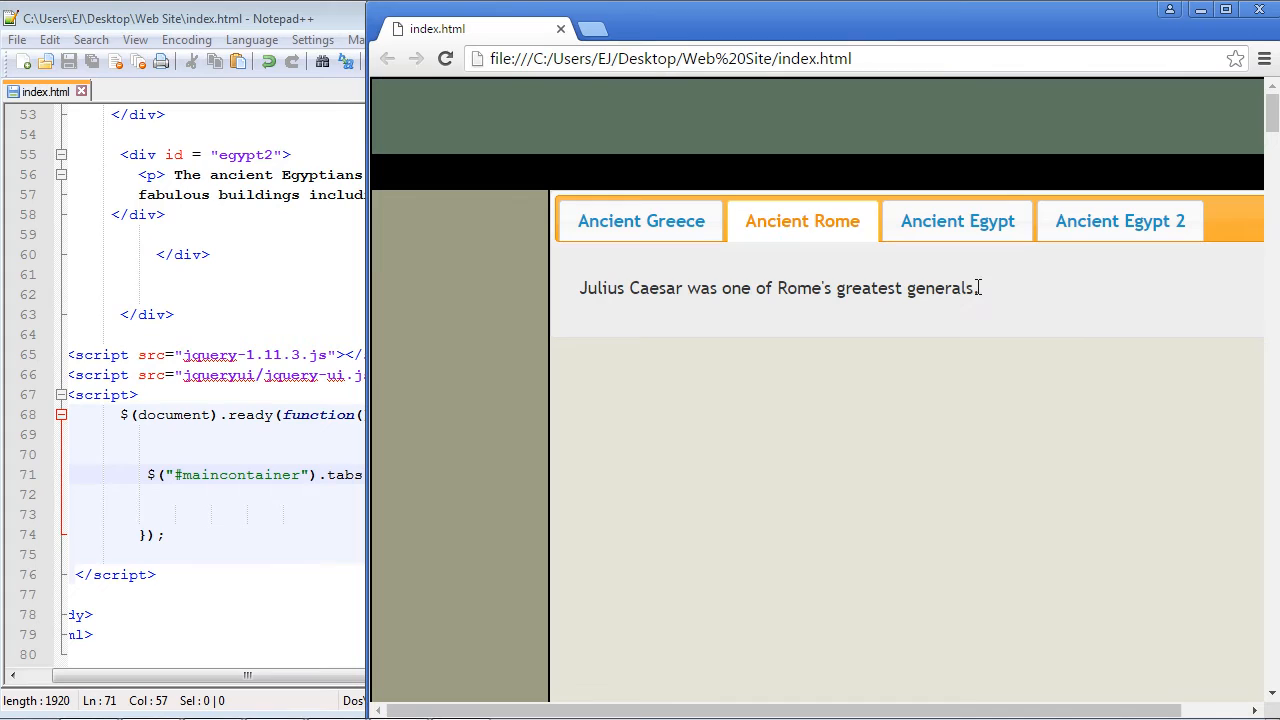
mouse_move(984, 296)
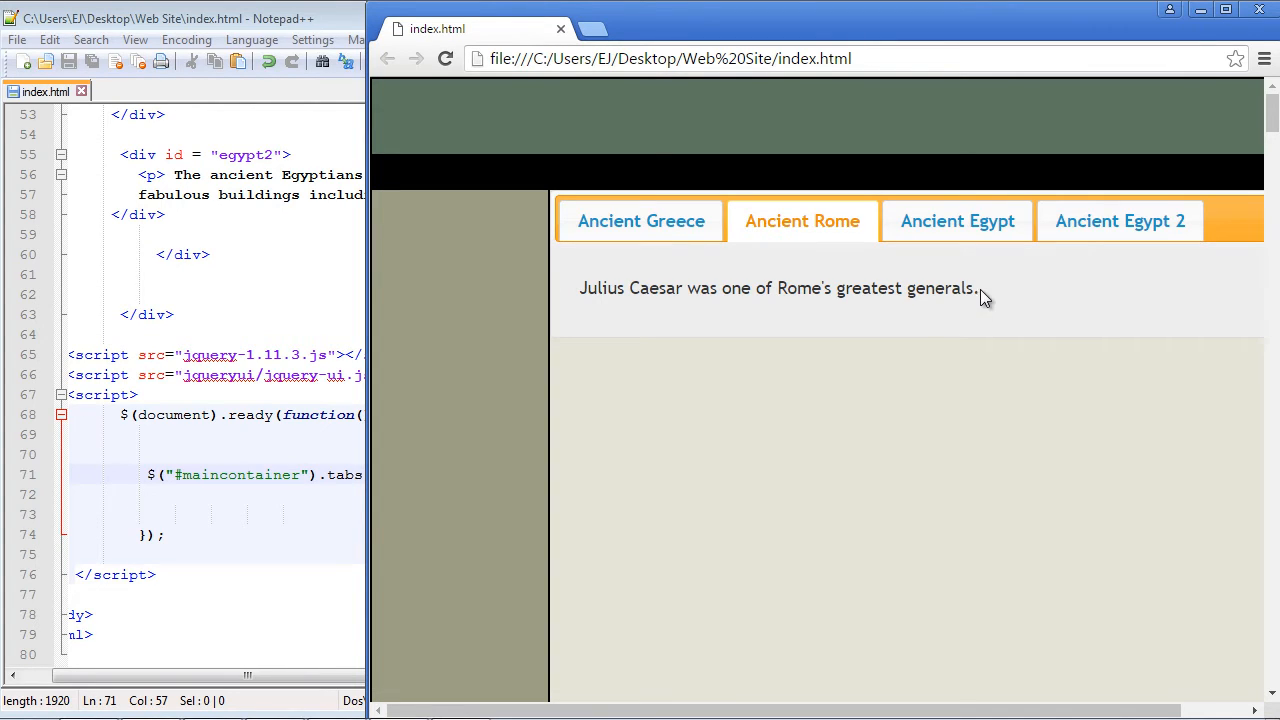
mouse_move(1033, 596)
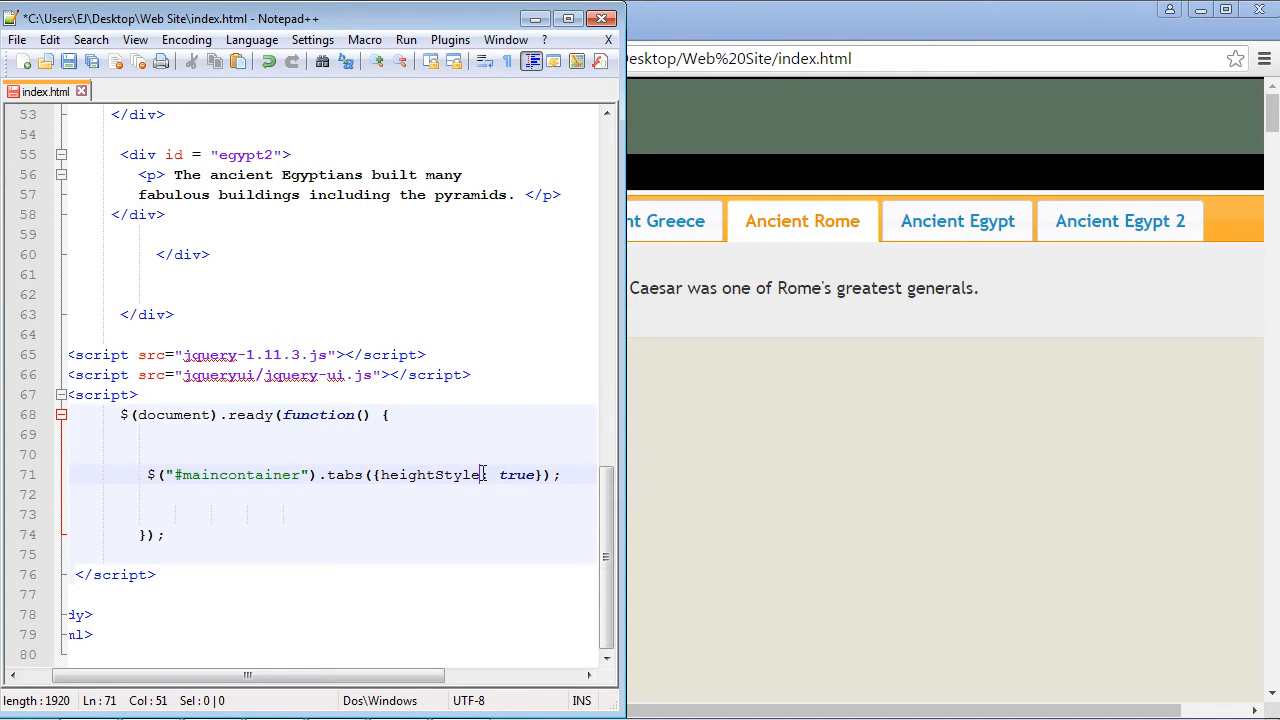
- Replace true with "fill" for the heightStyle option and save
double_click(516, 474)
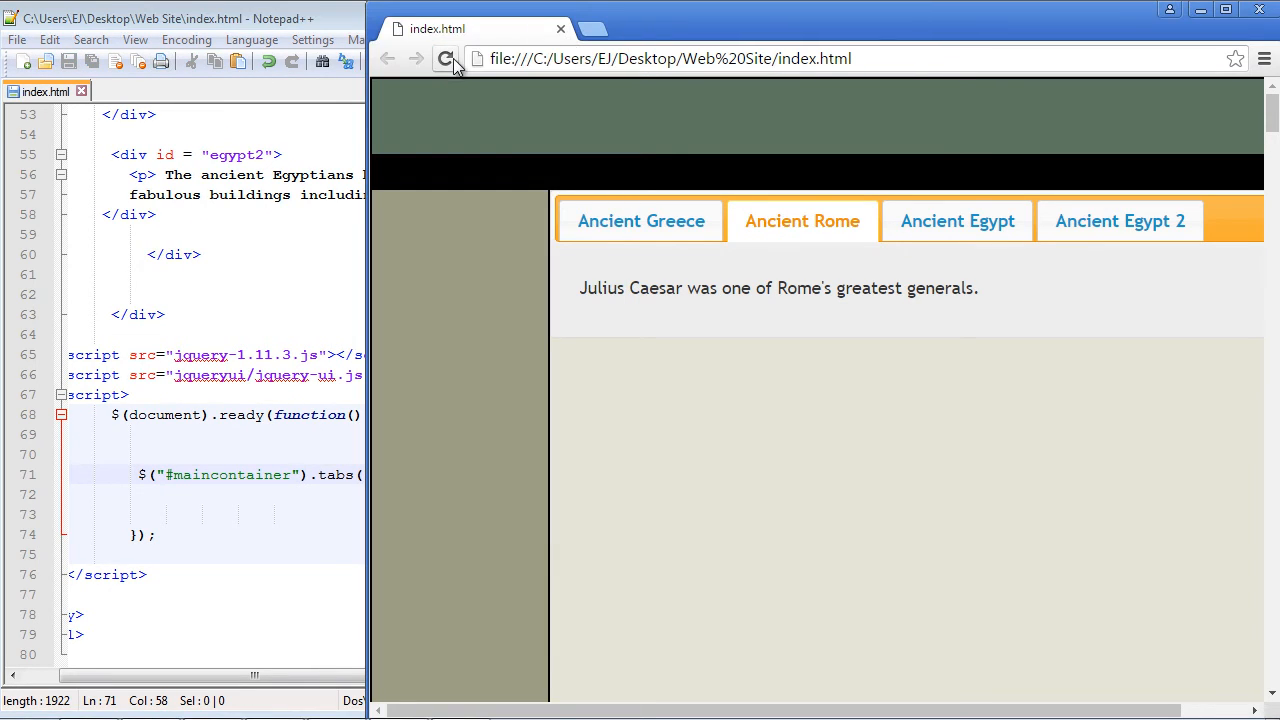
- Reload Chrome to see the Ancient Greece panel fill the full height
left_click(640, 221)
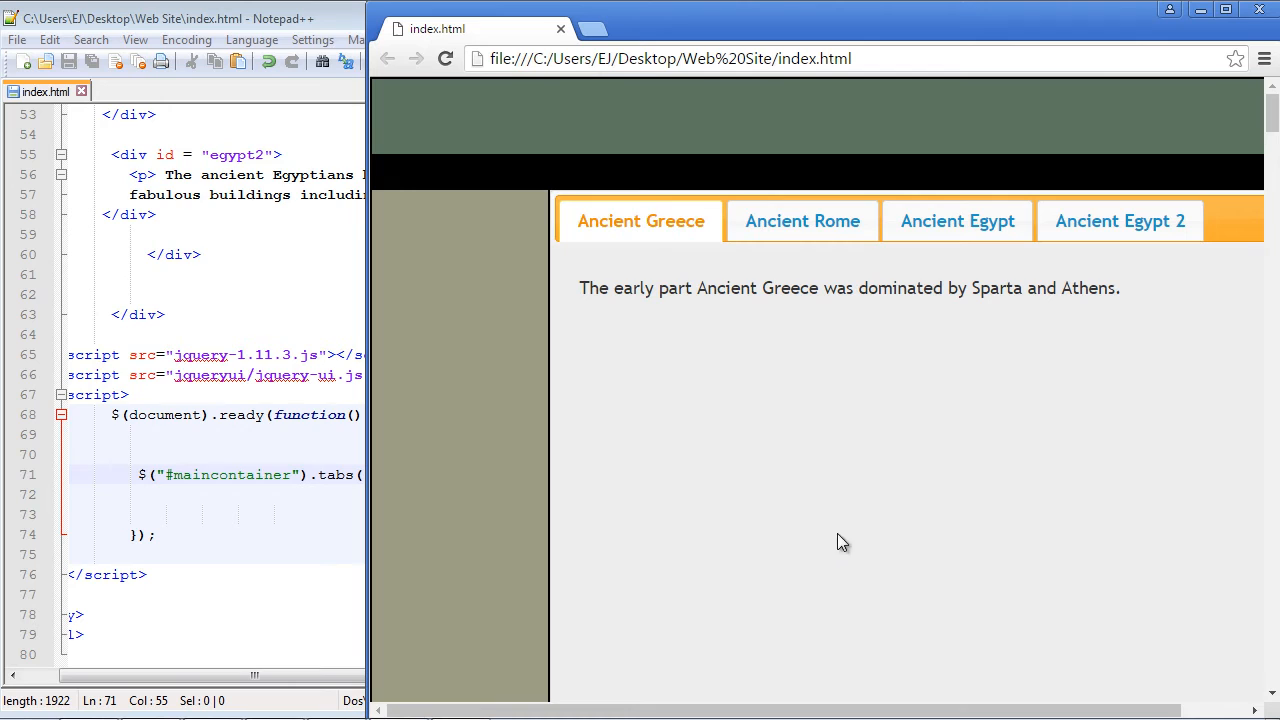
mouse_move(835, 603)
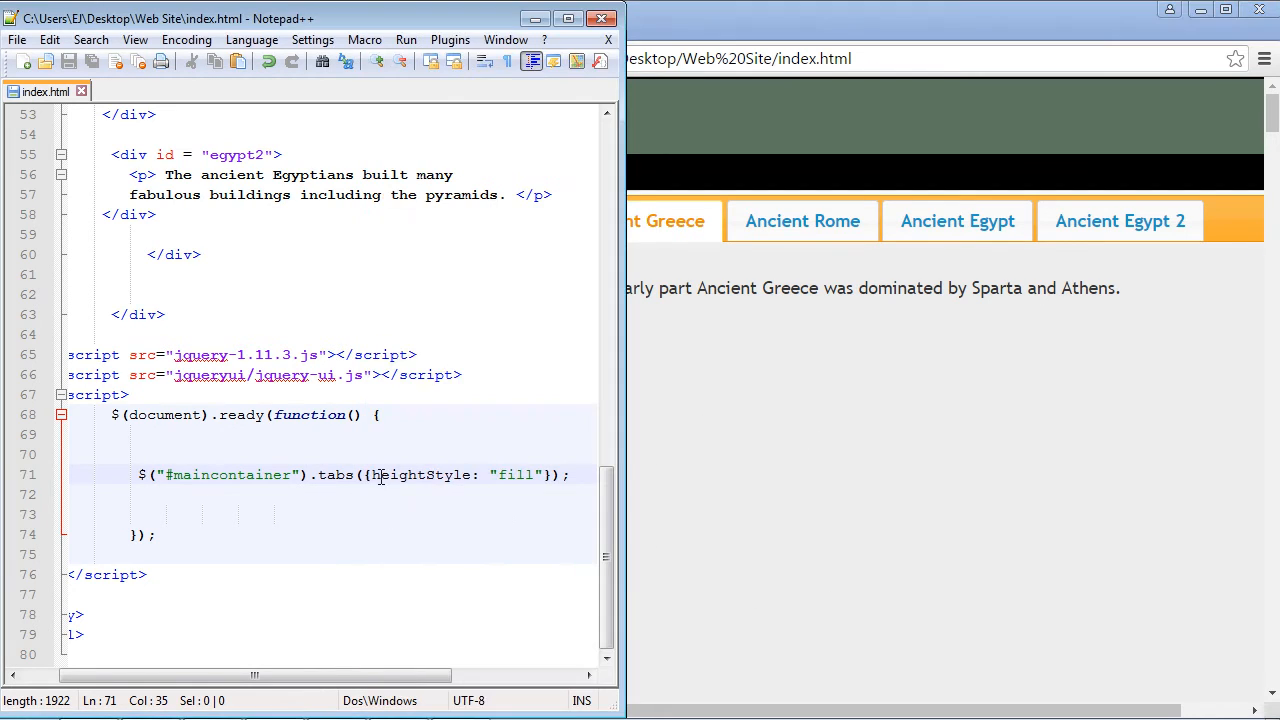
- Change the heightStyle value from fill to content and save
double_click(515, 474)
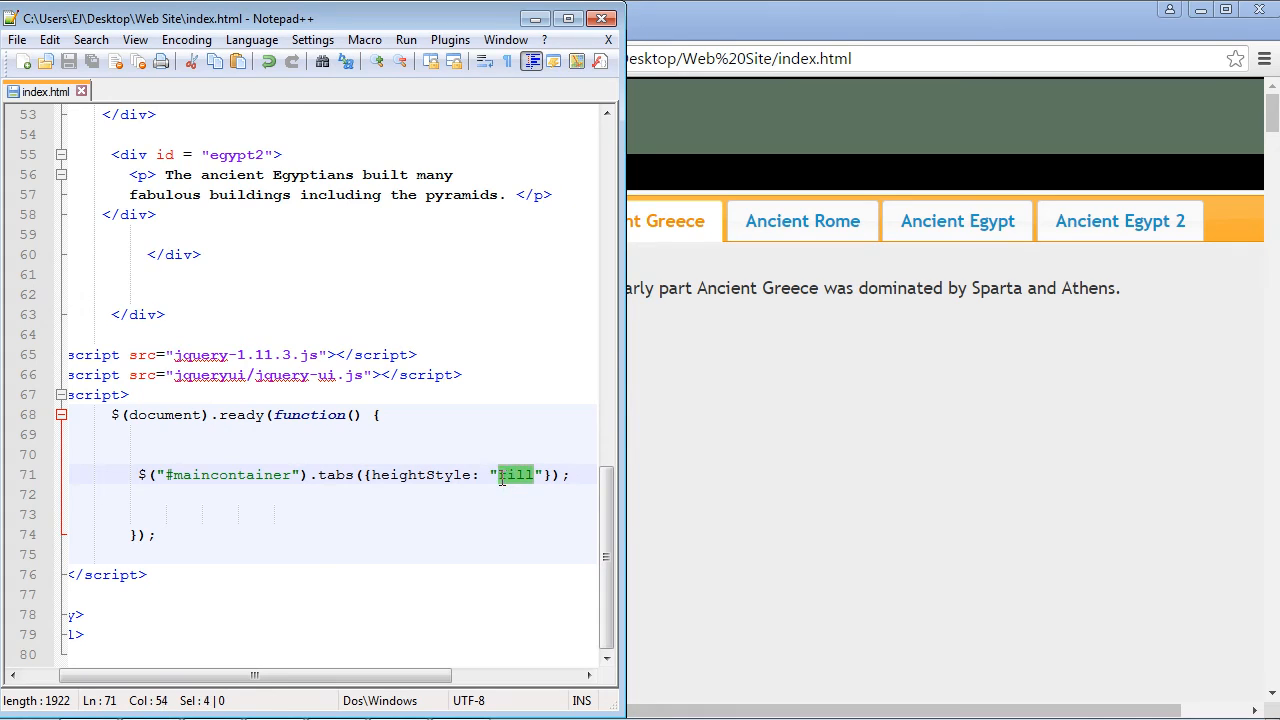
type("content")
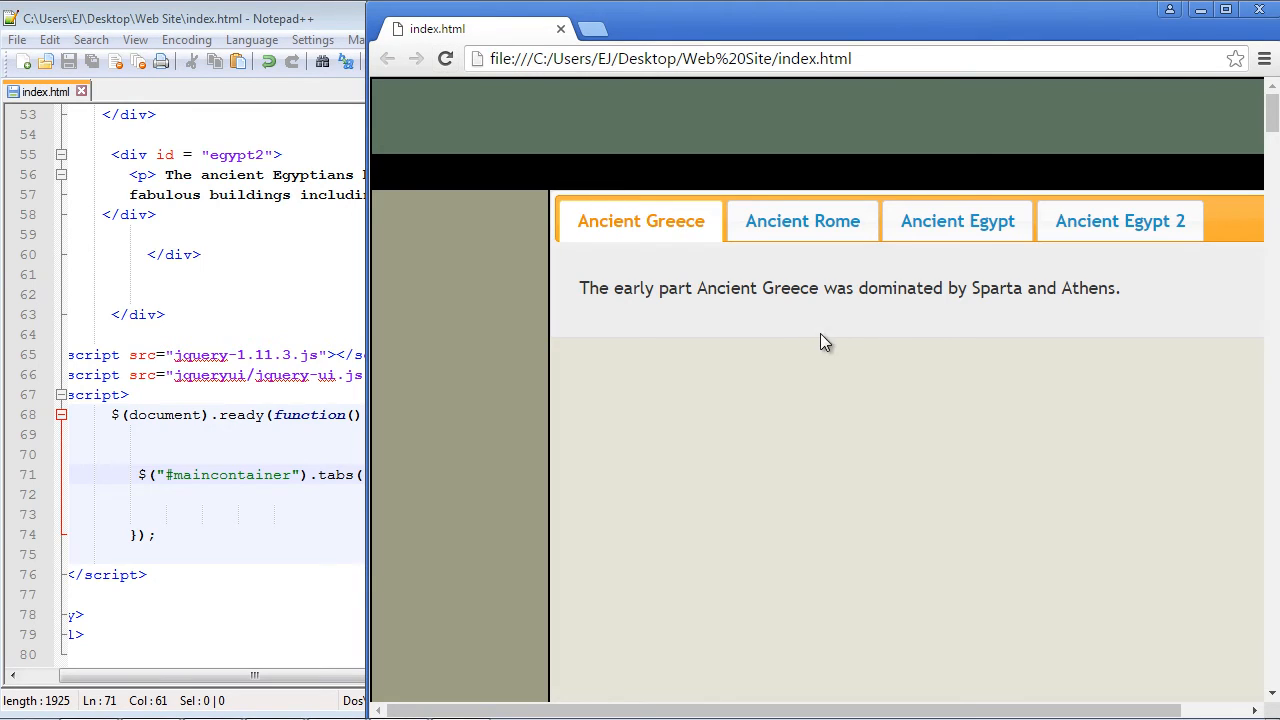
mouse_move(1172, 321)
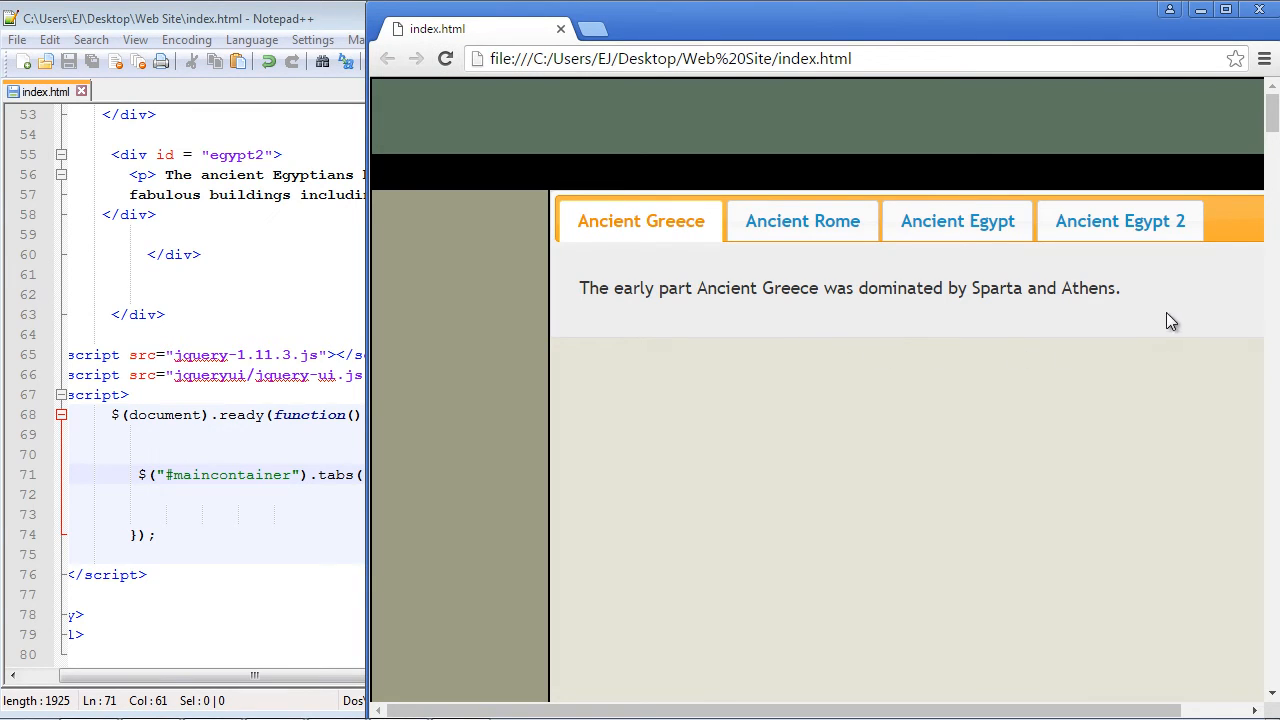
mouse_move(976, 318)
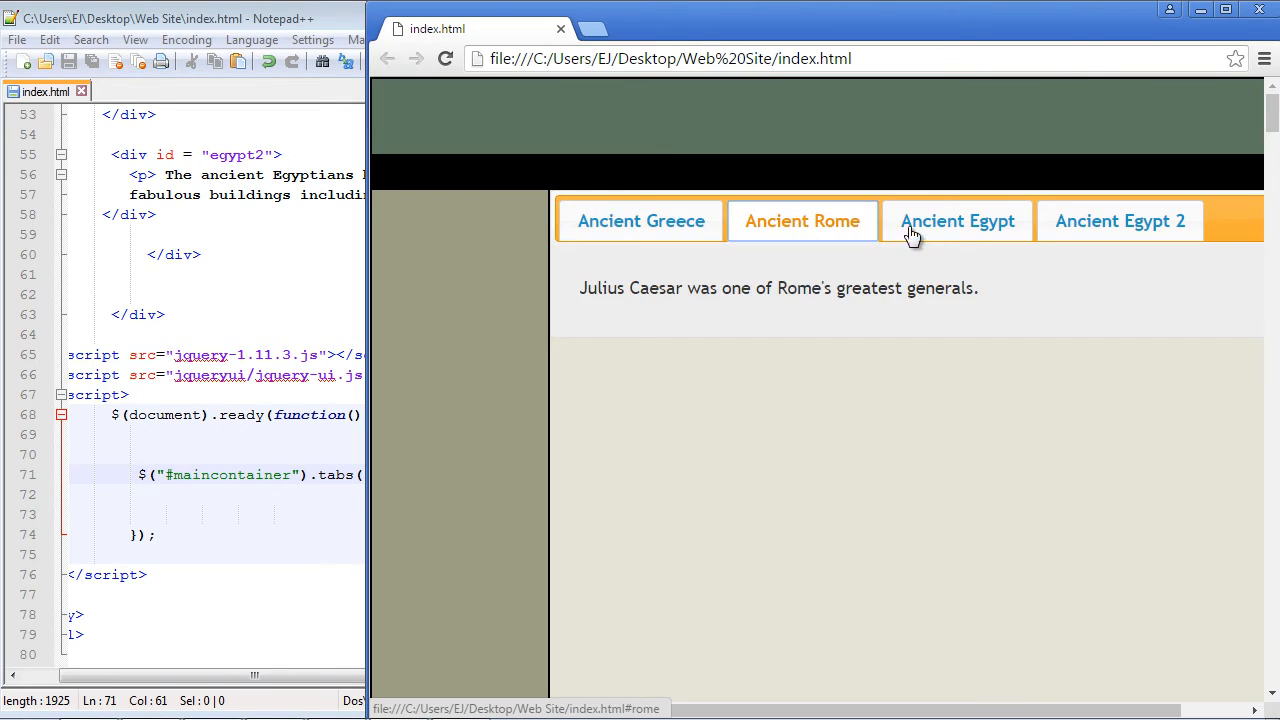
- Return to the Ancient Greece tab to check its panel fits its content
left_click(640, 221)
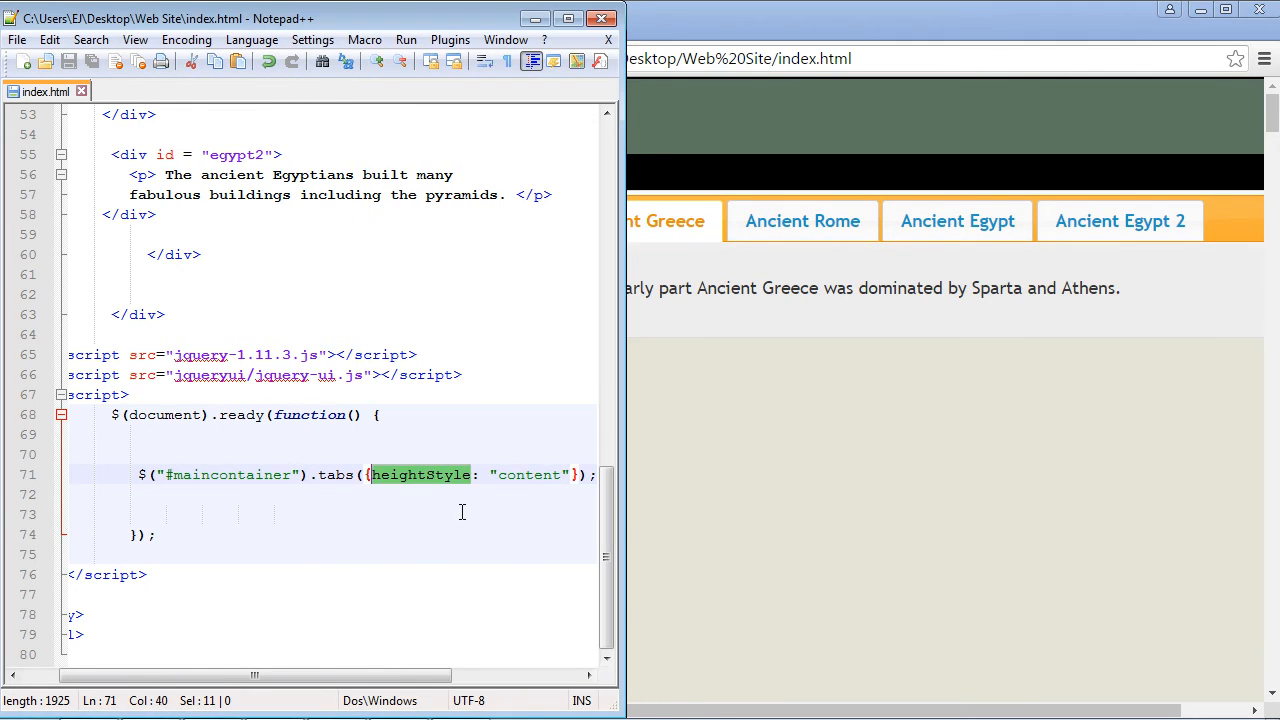
- Change the option to event: mouseover in the tabs call and save
type("event")
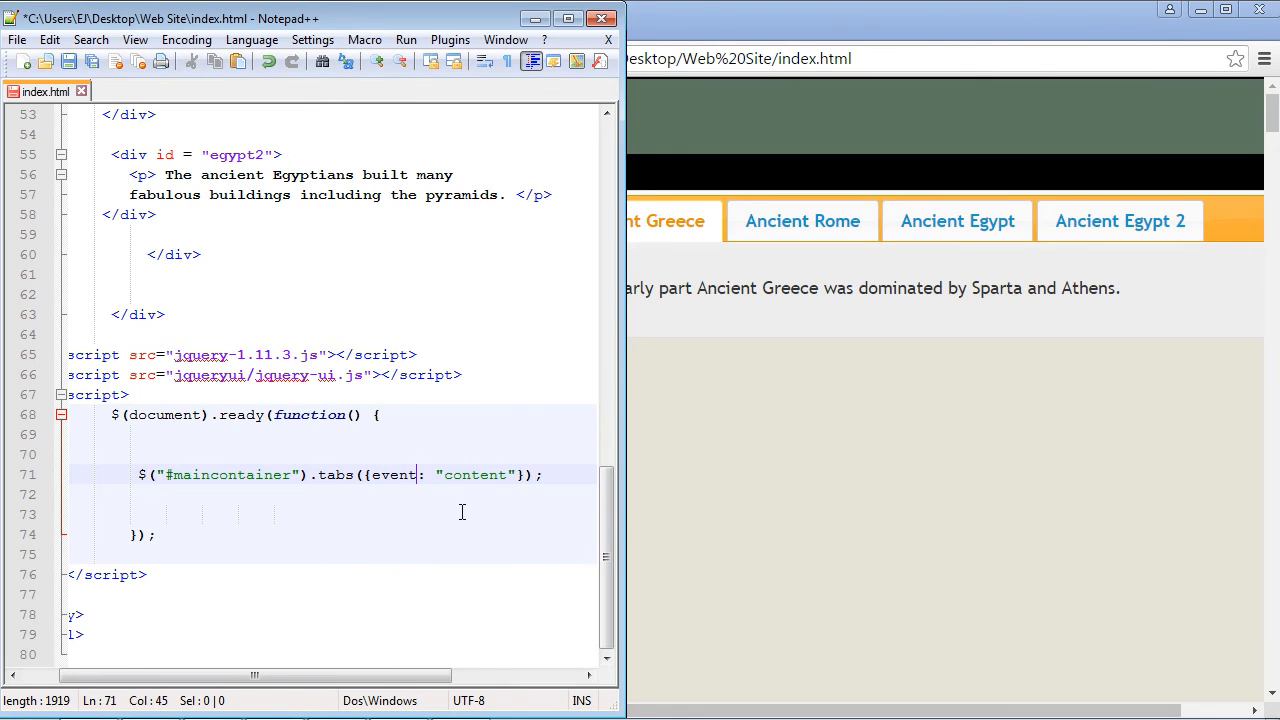
double_click(475, 474)
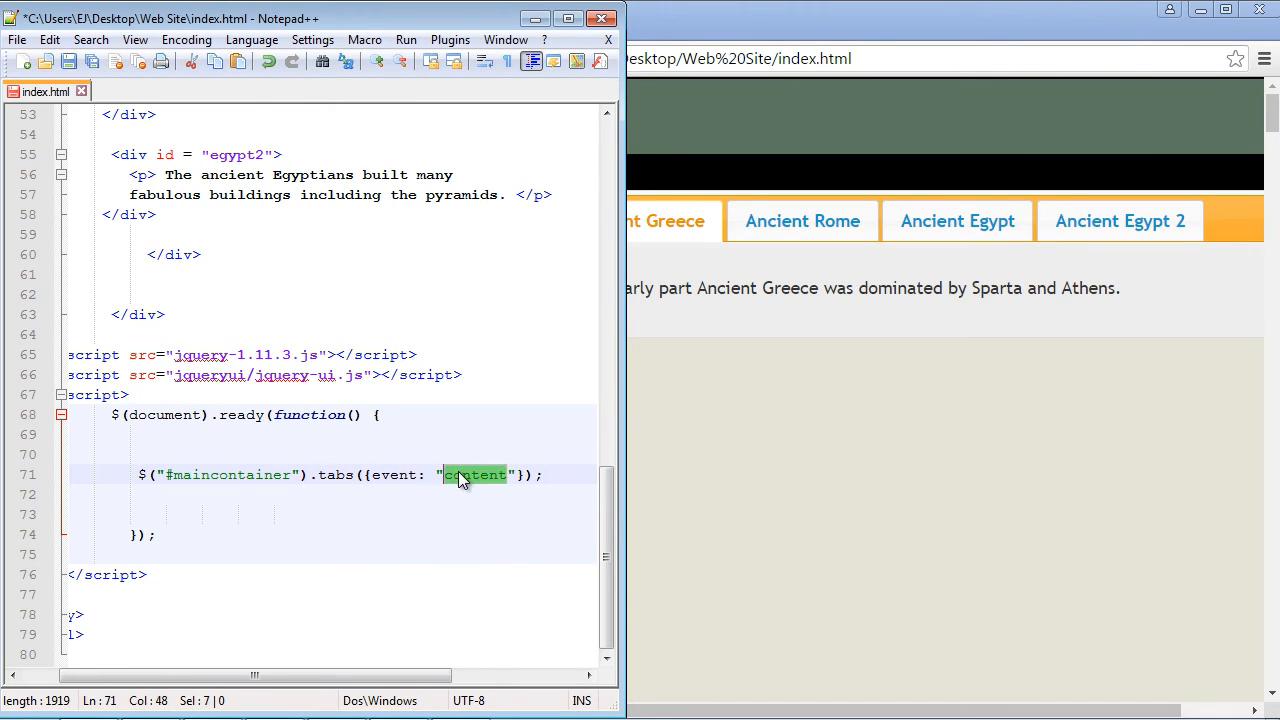
type("mouseover")
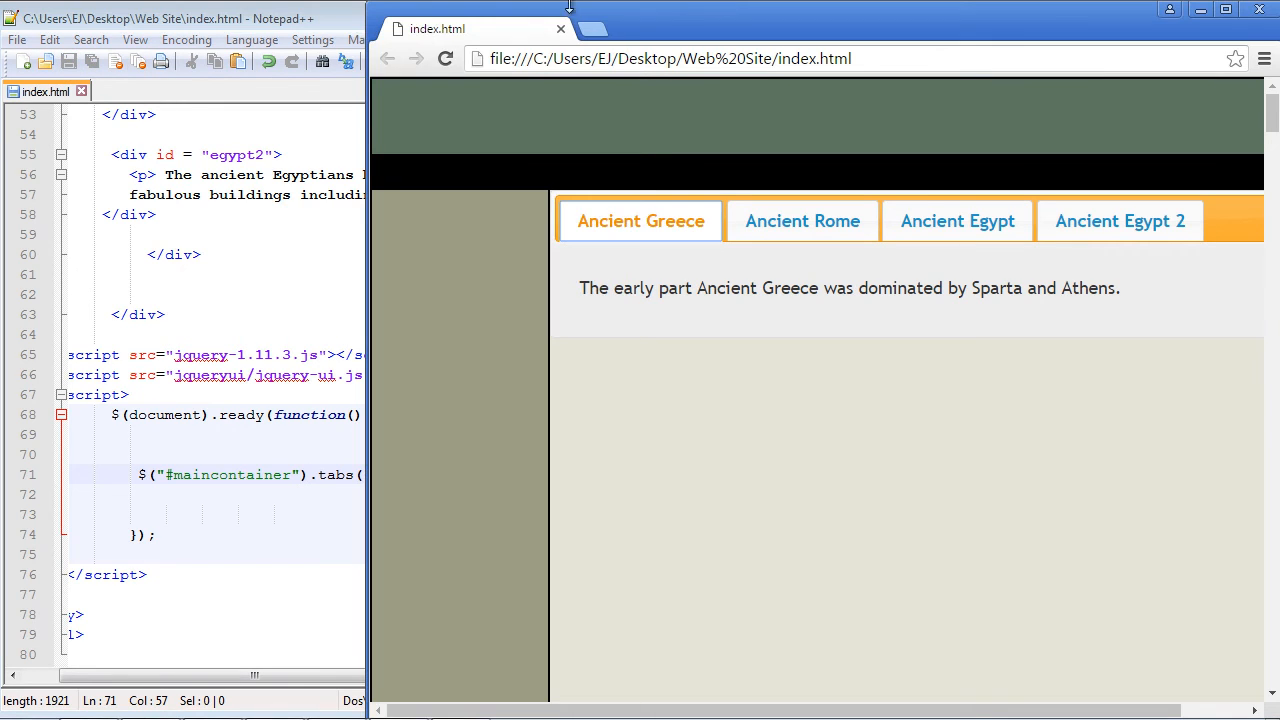
- Reload Chrome and bring up the Ancient Rome tab to test the mouseover event
left_click(802, 221)
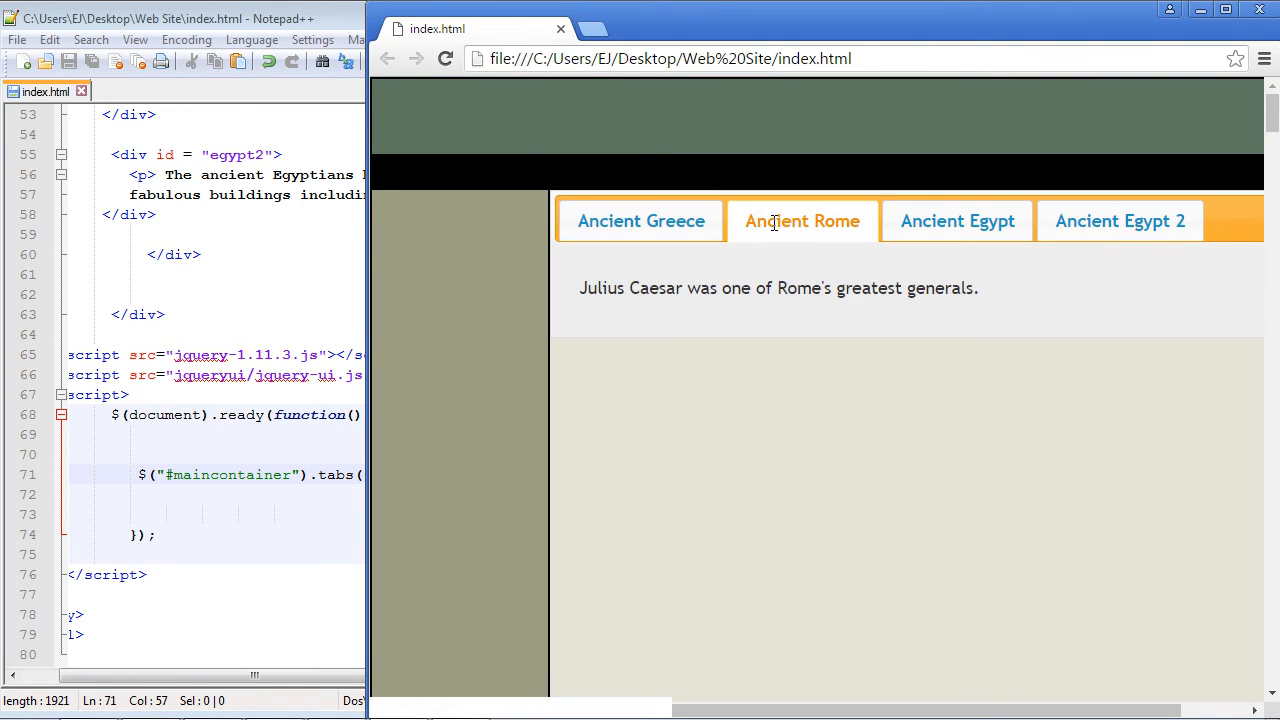
left_click(956, 221)
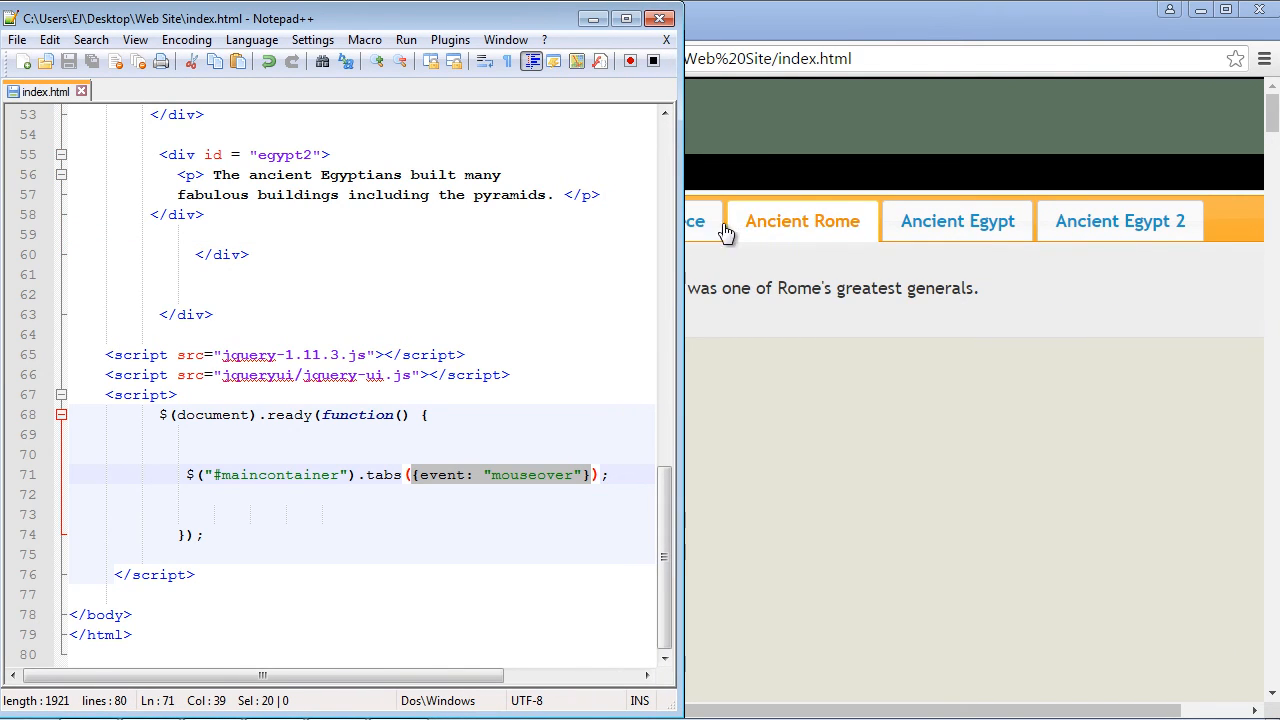
mouse_move(785, 227)
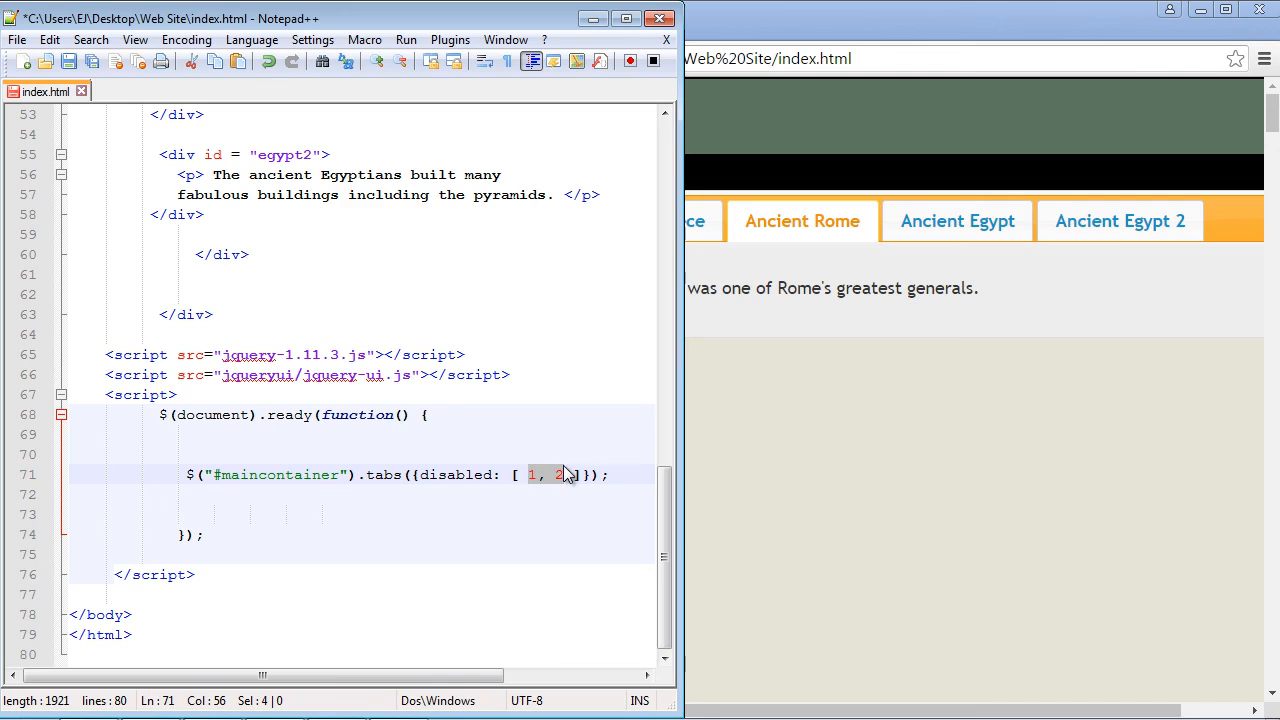
mouse_move(775, 207)
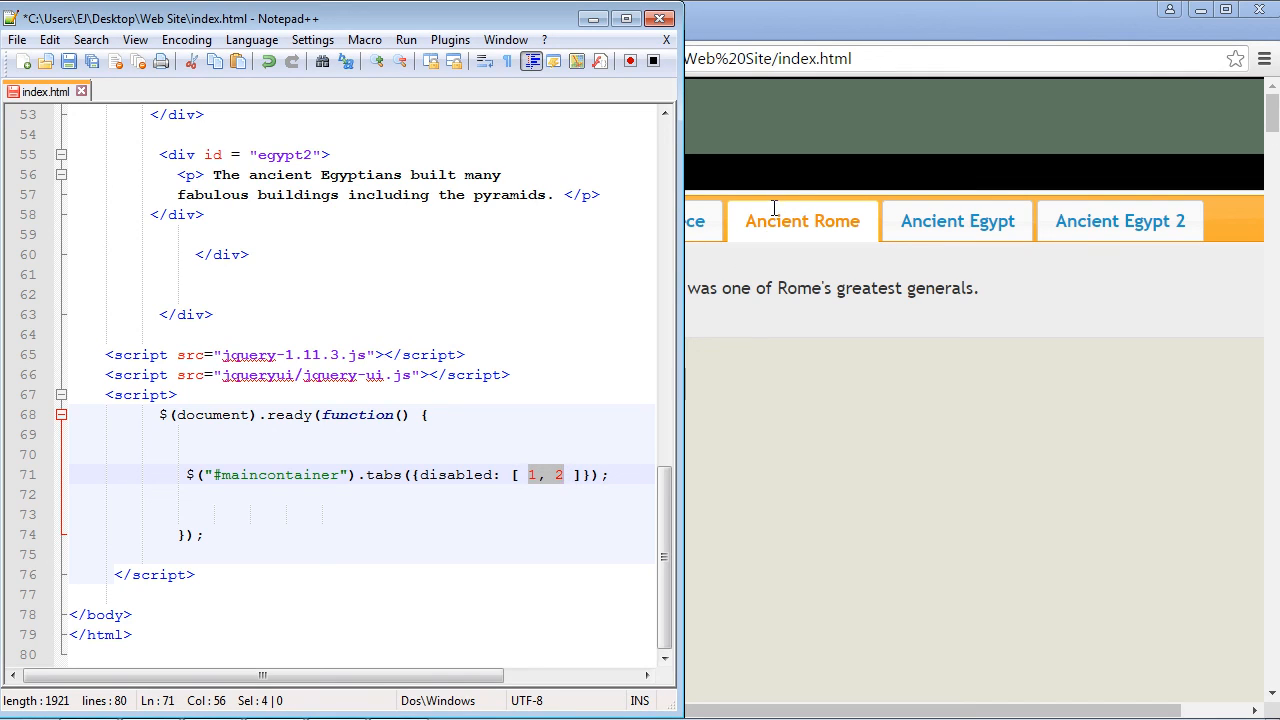
- Select the event option on line 71 to replace it with disabled: [ 1, 2 ]
left_click(955, 220)
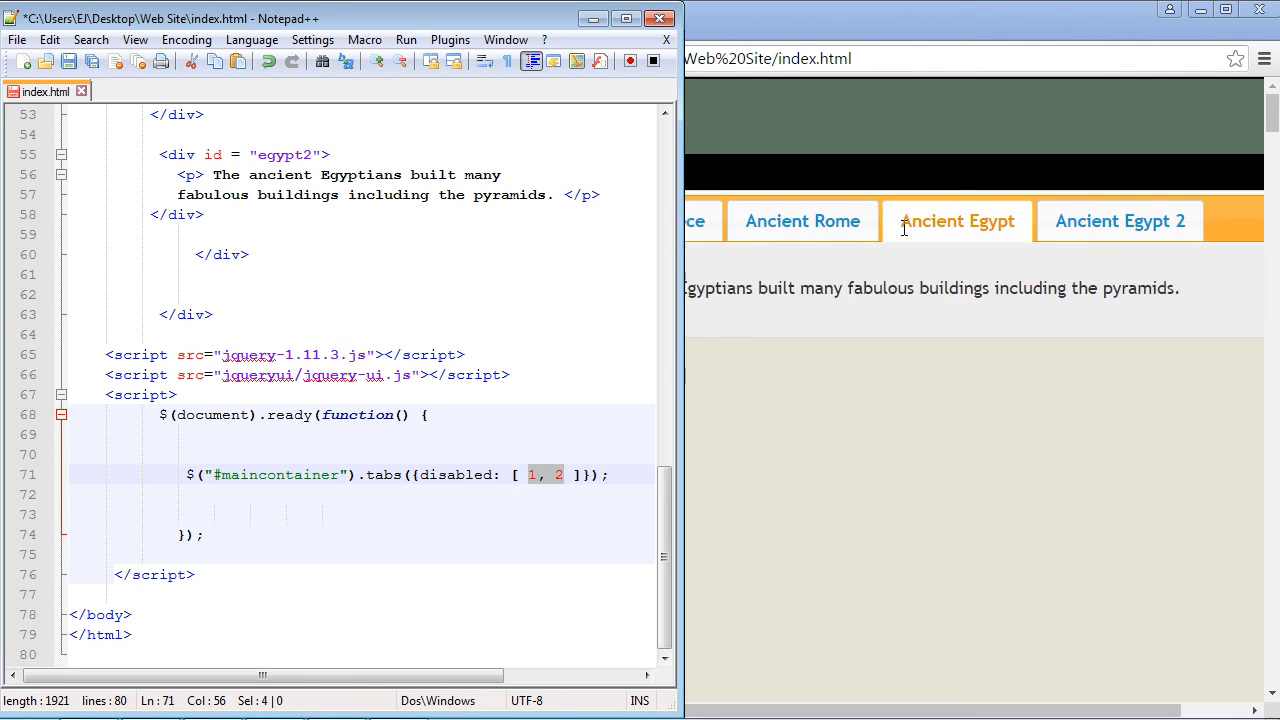
left_click(802, 221)
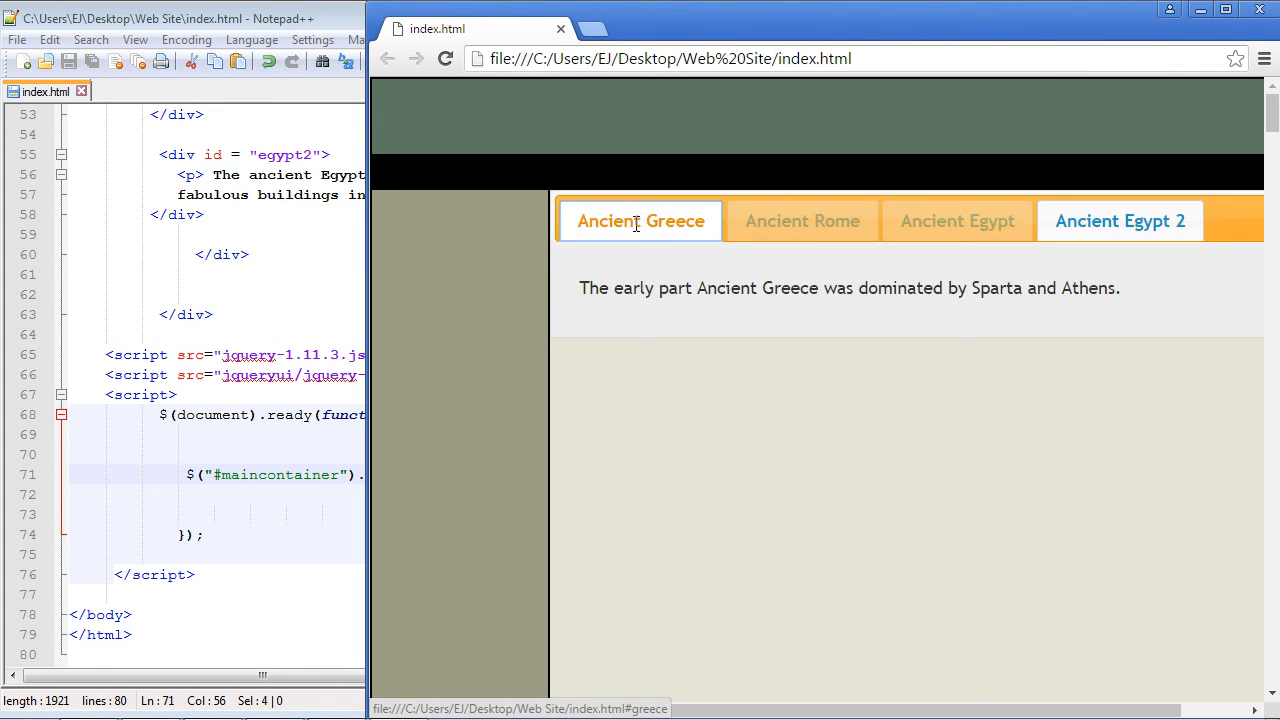
mouse_move(593, 203)
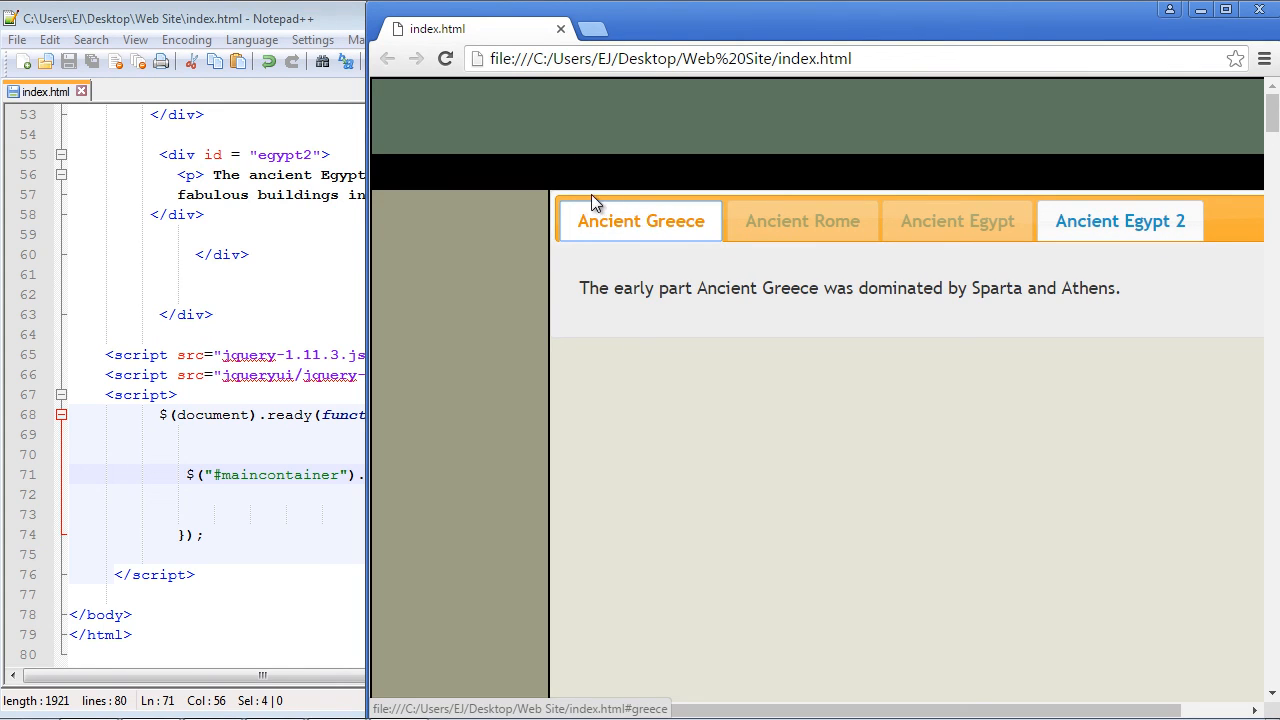